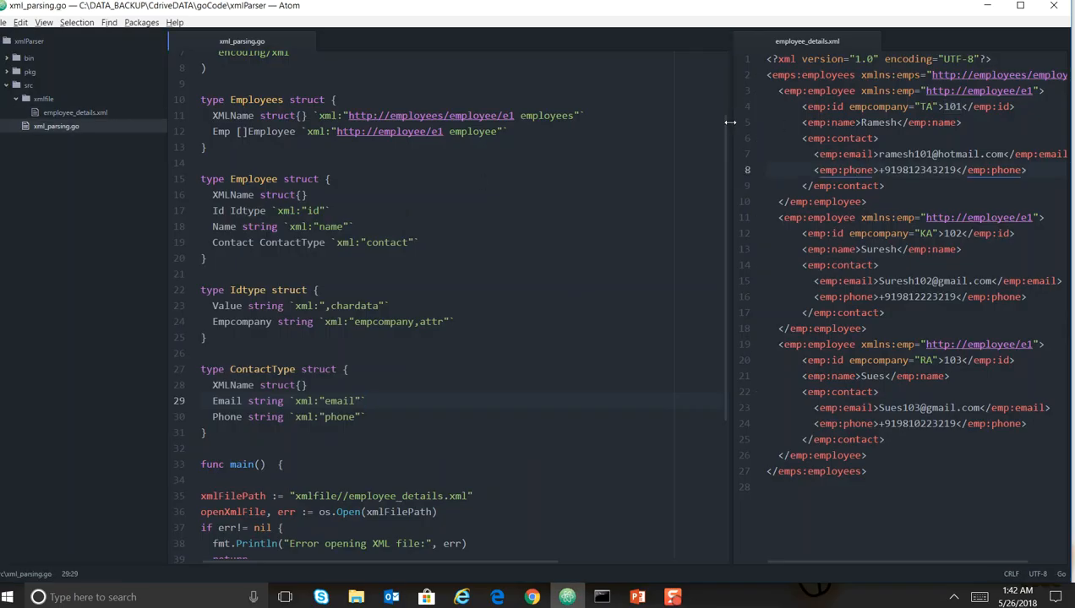
- Widen the employee_details.xml pane and inspect the first employee's empcompany attribute value TA
{"action": "left_click_drag", "start_coordinate": [731, 122], "coordinate": [668, 122]}
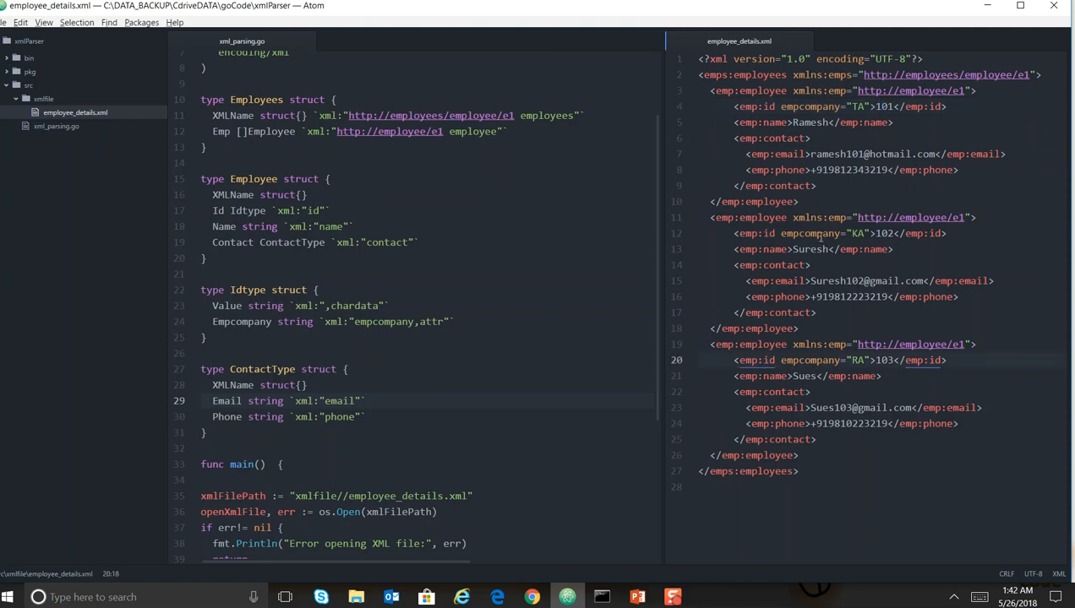
{"action": "left_click", "coordinate": [809, 106]}
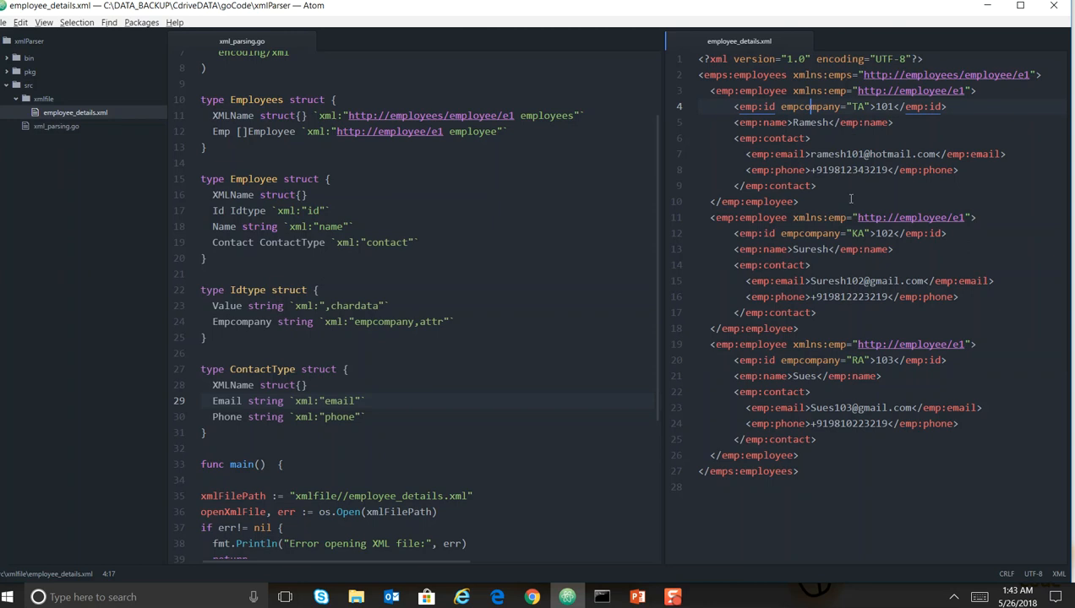
{"action": "left_click", "coordinate": [856, 360]}
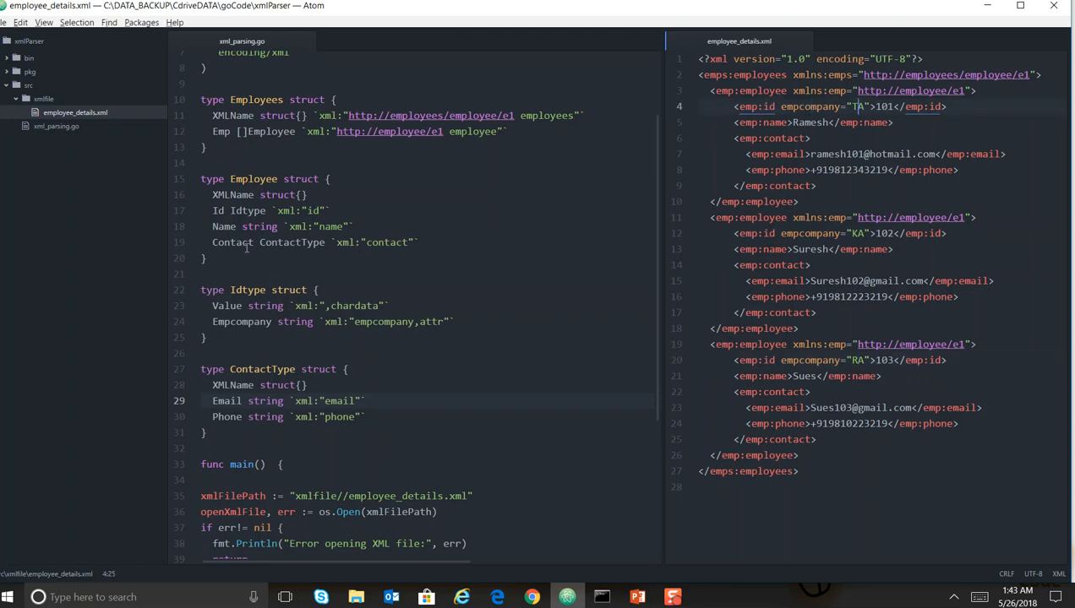
{"action": "scroll", "scroll_direction": "up", "scroll_amount": 3}
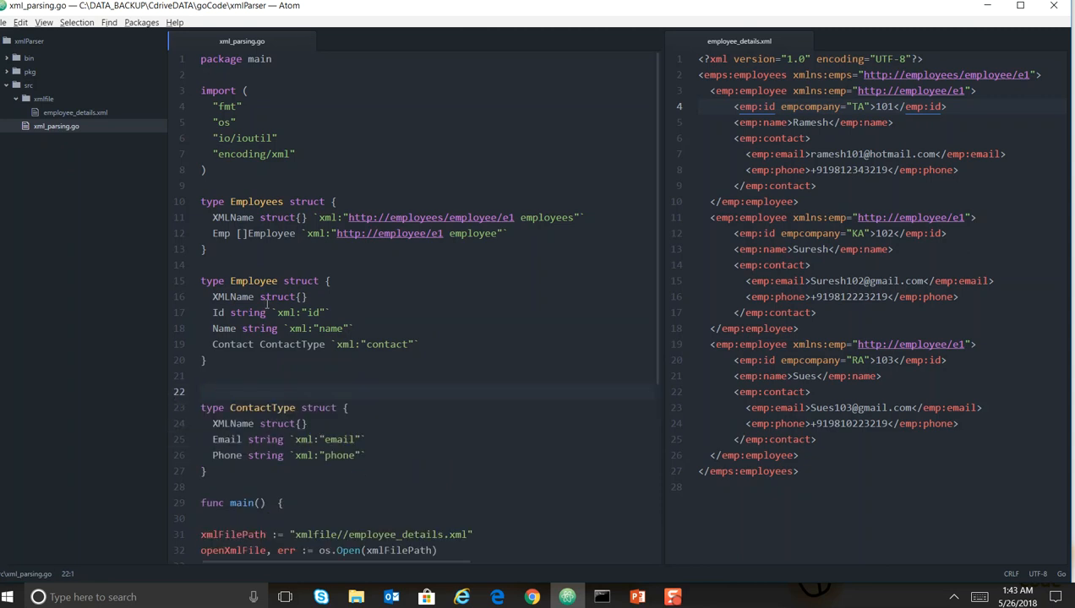
- Select empcompany in the XML, then start overwriting the Id field's string type on line 17
{"action": "left_click", "coordinate": [218, 313]}
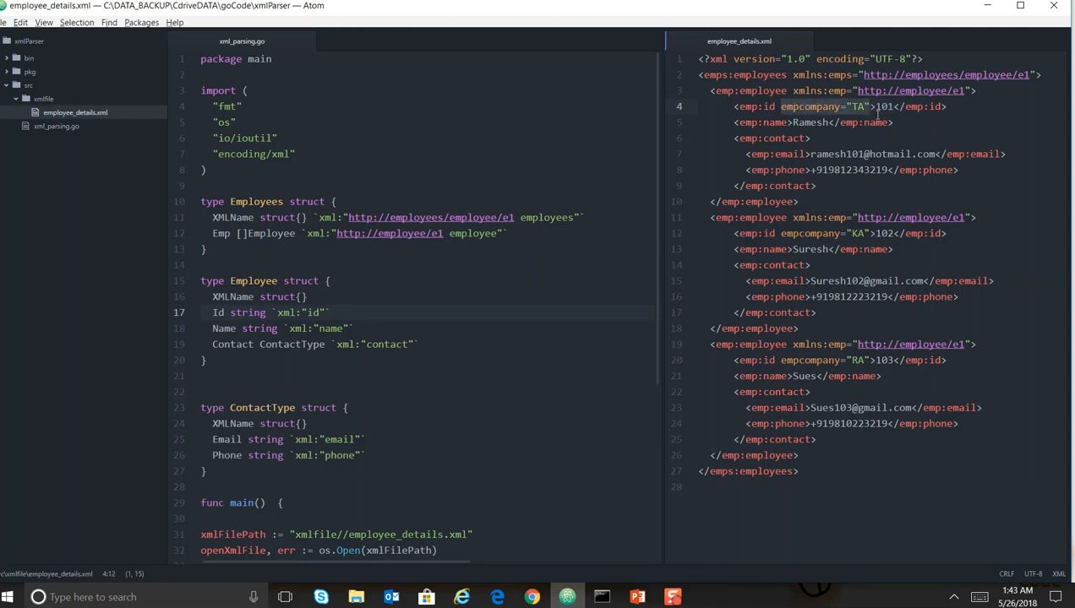
{"action": "left_click", "coordinate": [862, 107]}
{"action": "type", "text": "I"}
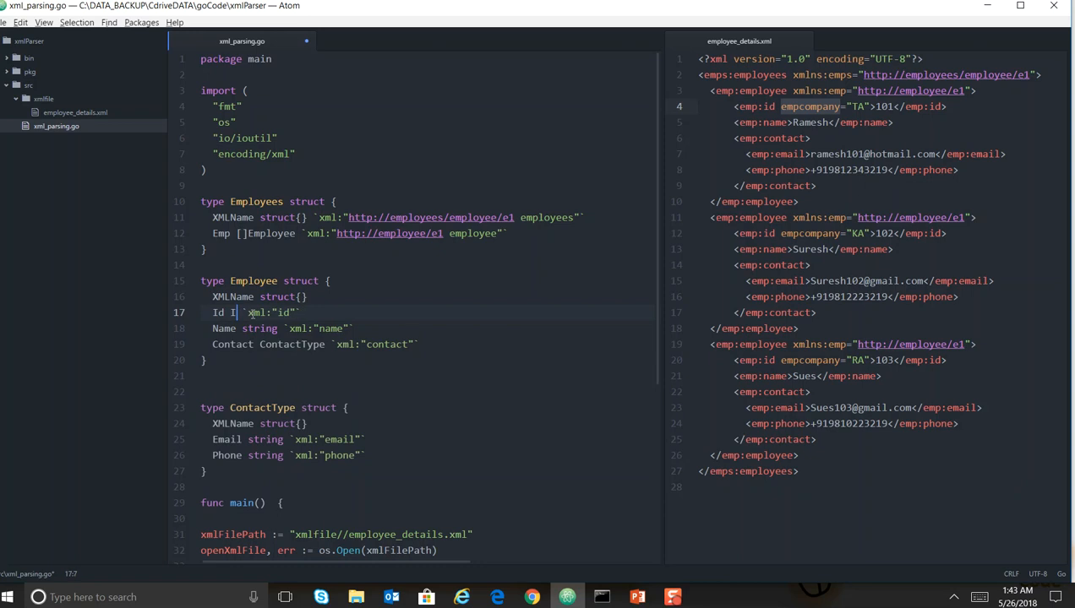
- Type the Id field as IdType and declare an empty IdType struct below Employee
{"action": "type", "text": "dType"}
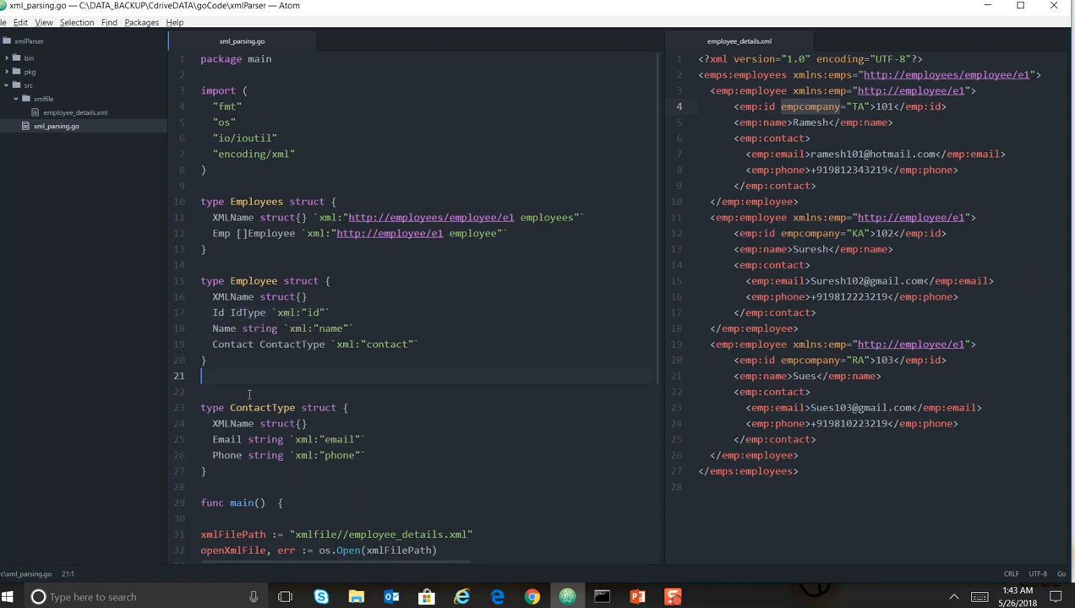
{"action": "type", "text": "Ty"}
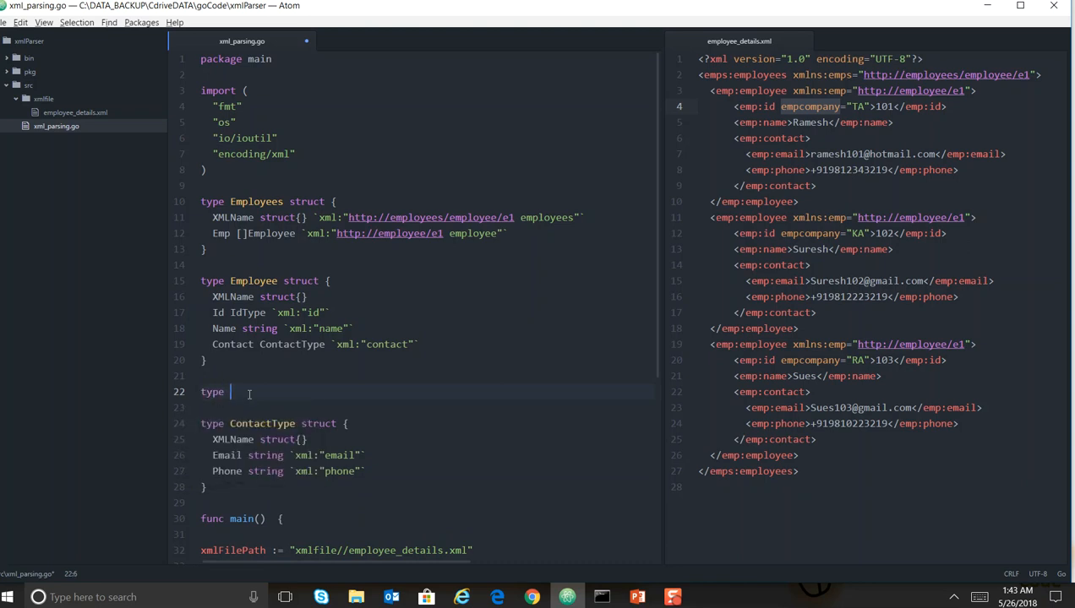
{"action": "type", "text": "IdType struct {"}
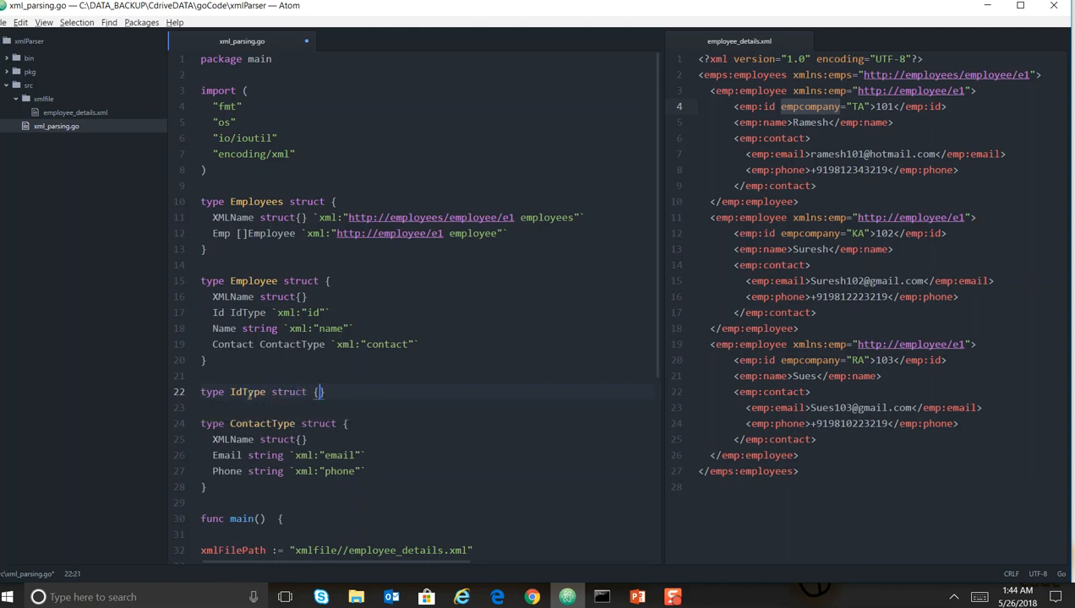
{"action": "key", "text": "enter"}
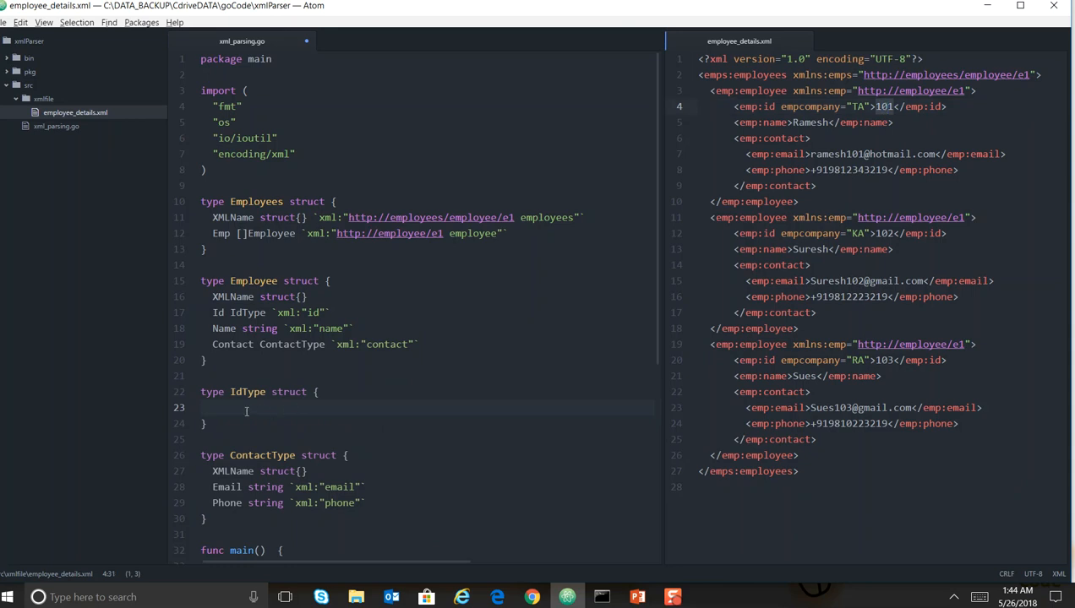
- Add a Value string field tagged `xml:",chardata"` inside IdType
{"action": "type", "text": "Value string"}
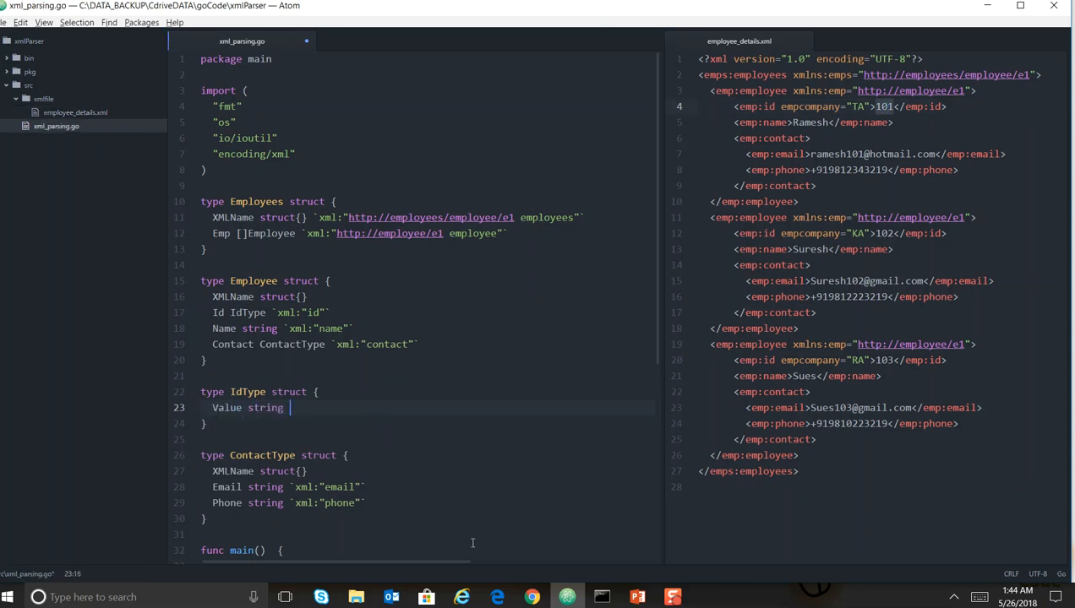
{"action": "type", "text": "xml:\"\"`"}
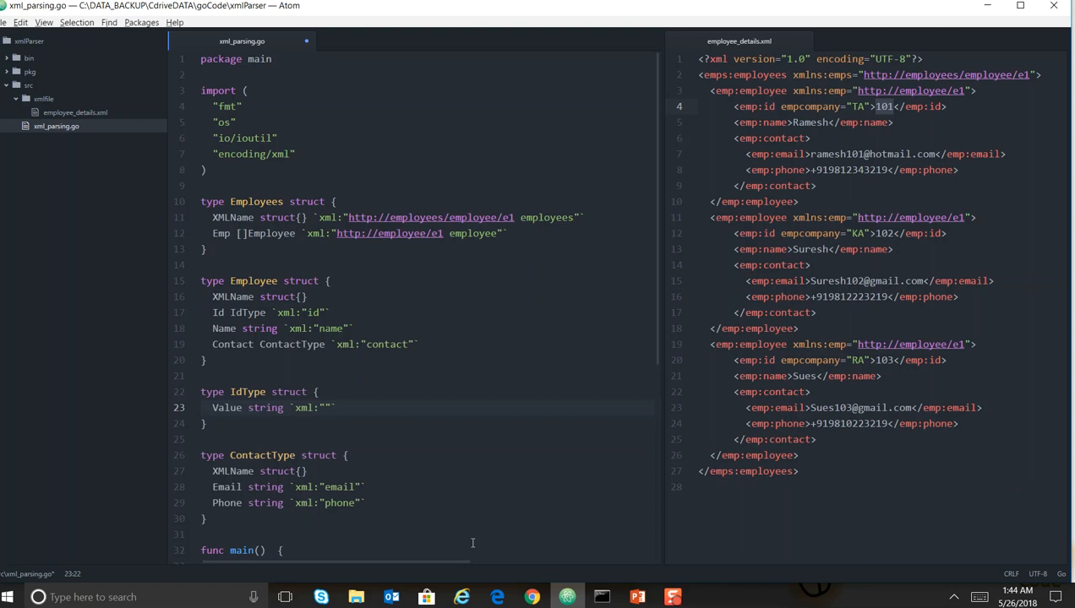
{"action": "left_click", "coordinate": [324, 407]}
{"action": "type", "text": ","}
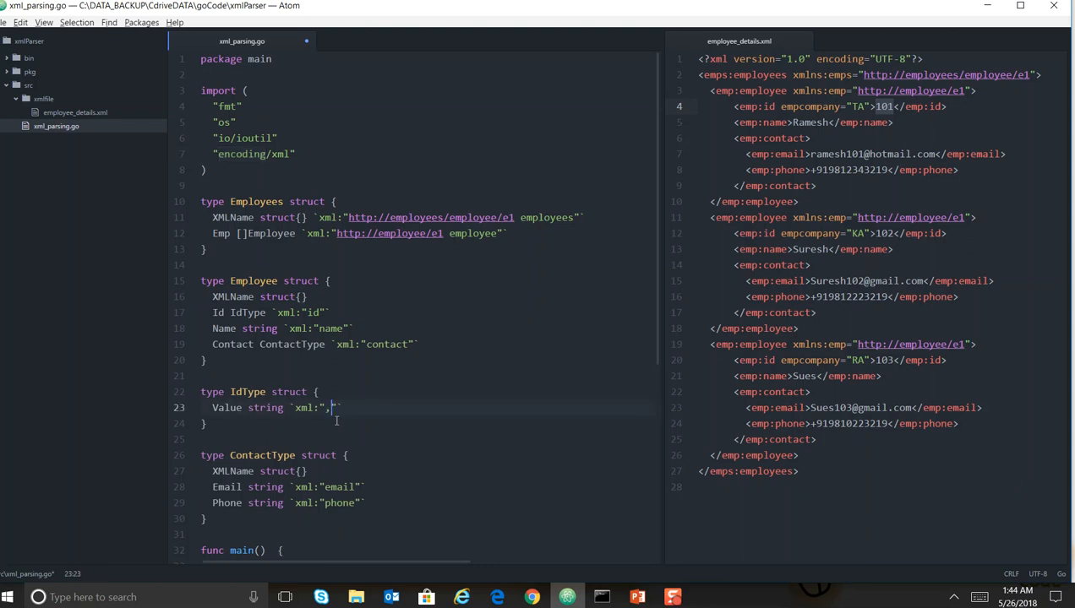
{"action": "type", "text": "chardata"}
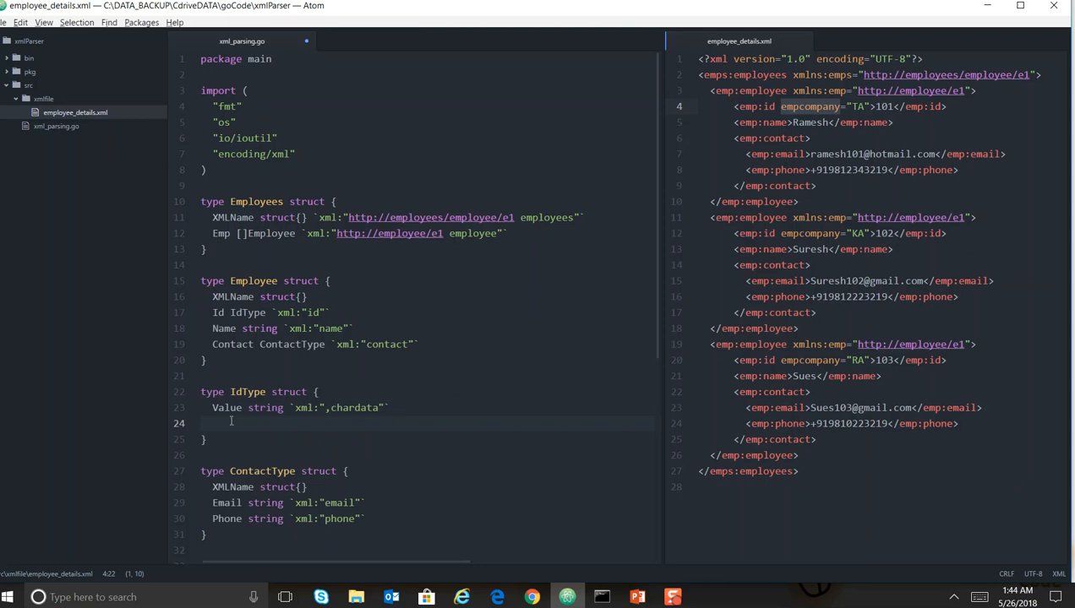
- Add an Empcompany string field tagged `xml:"empcompany,attr"` to IdType and save
{"action": "type", "text": "empcompany"}
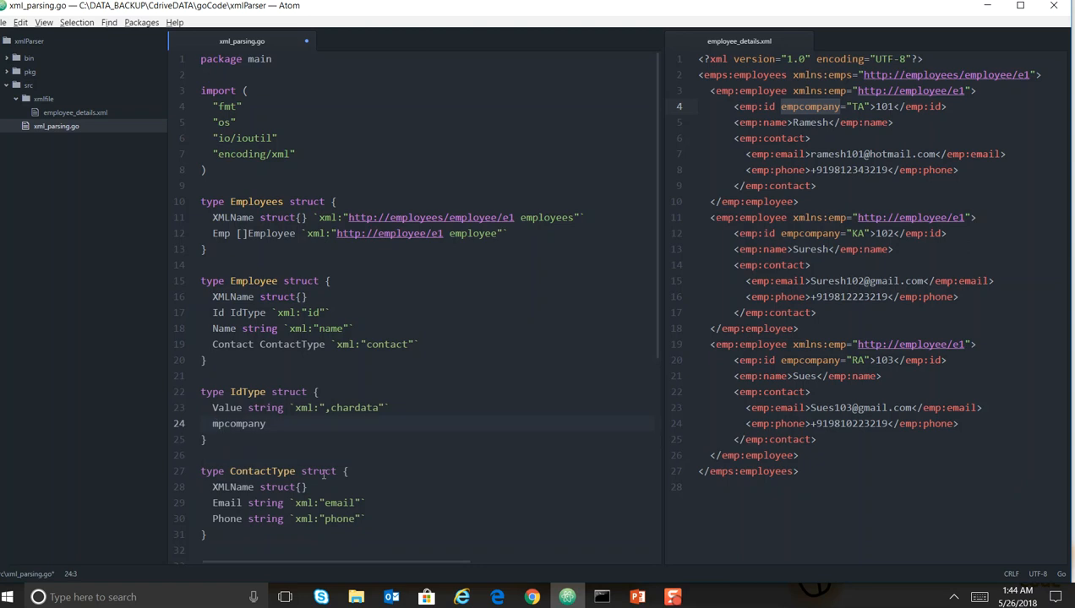
{"action": "type", "text": "Empcompany string `"}
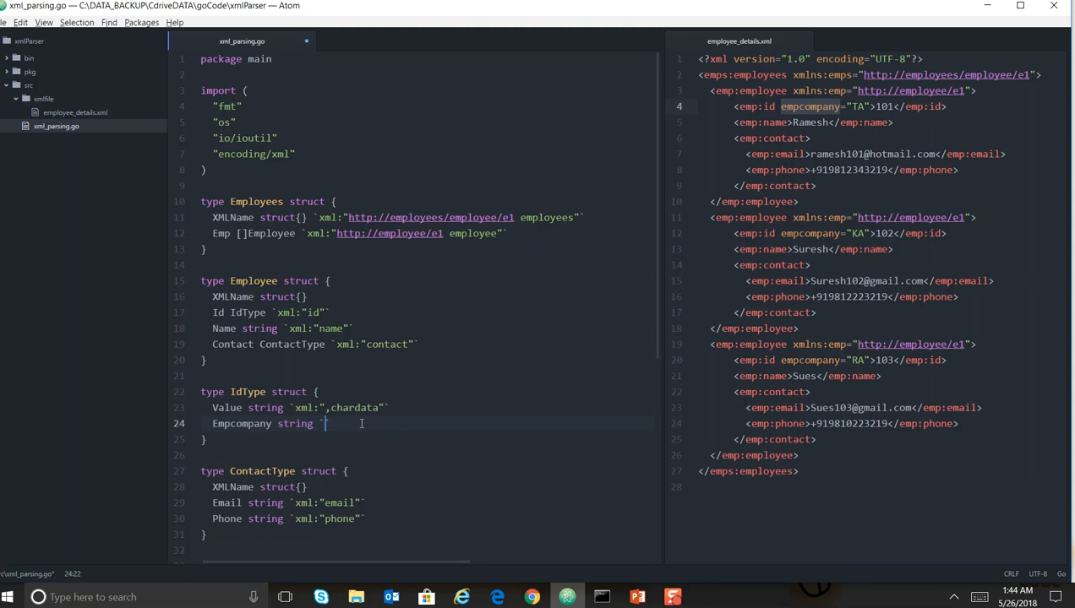
{"action": "type", "text": "xml:\"empcompany\"`"}
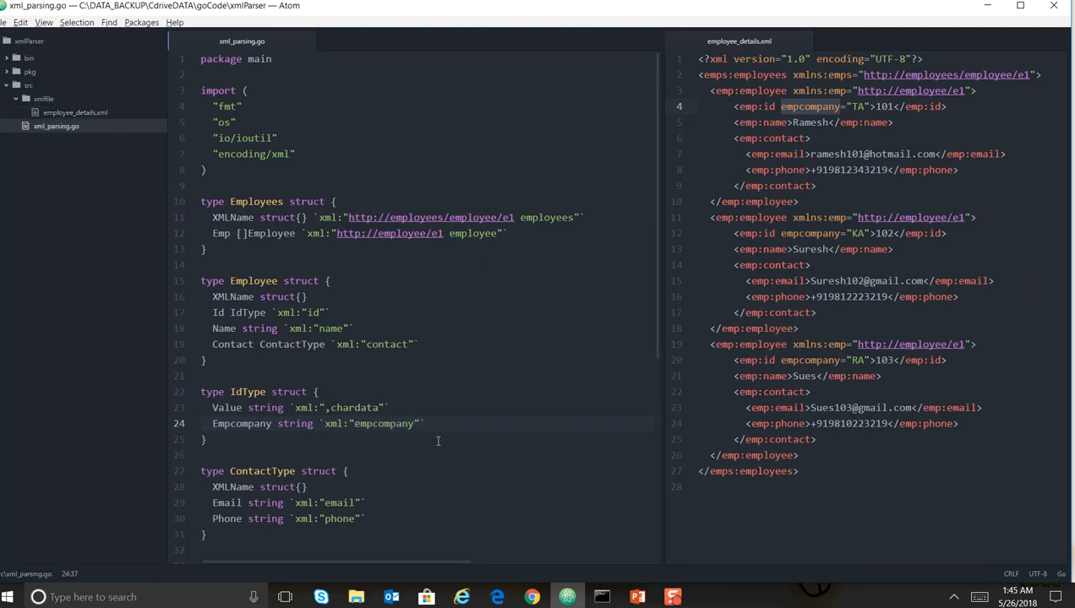
{"action": "type", "text": ",attr"}
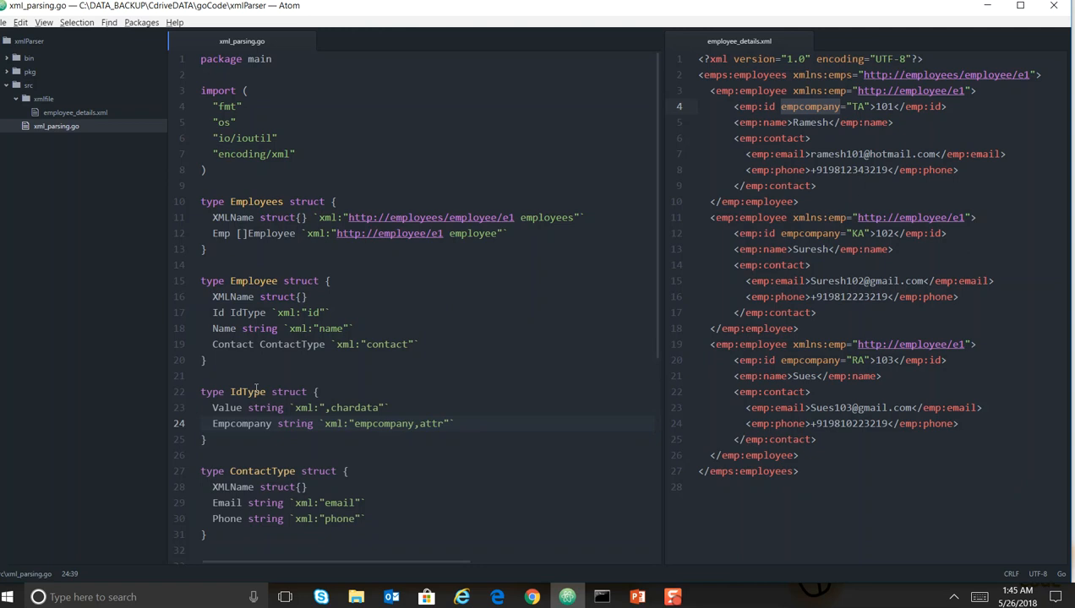
- Review the IdType Id and Empcompany fields and the employee Printf loop in xml_parsing.go
{"action": "left_click", "coordinate": [218, 312]}
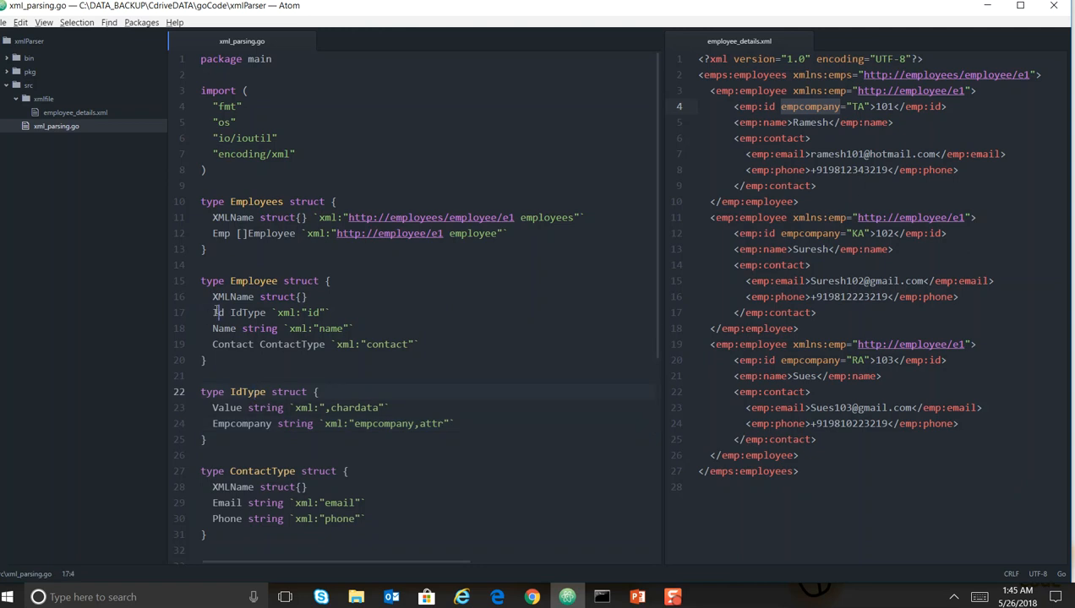
{"action": "left_click", "coordinate": [254, 313]}
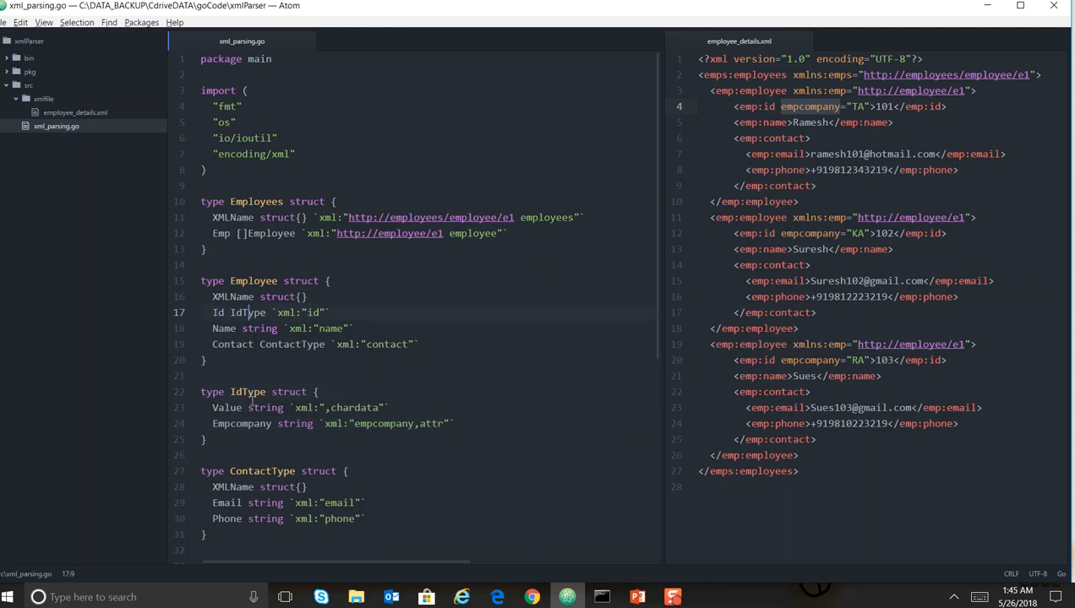
{"action": "left_click", "coordinate": [237, 423]}
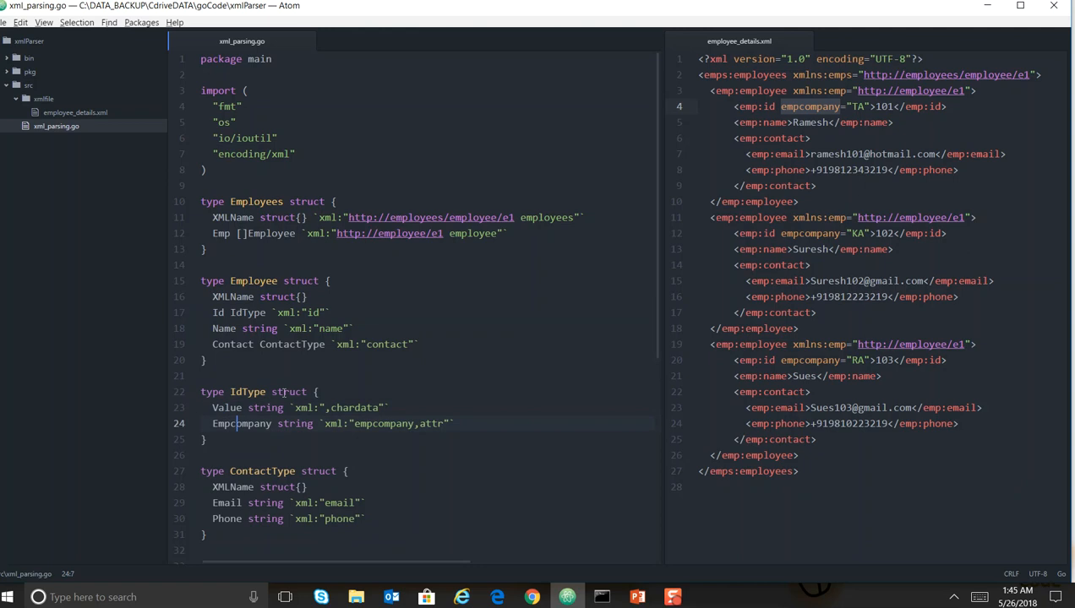
{"action": "scroll", "scroll_direction": "down", "scroll_amount": 3}
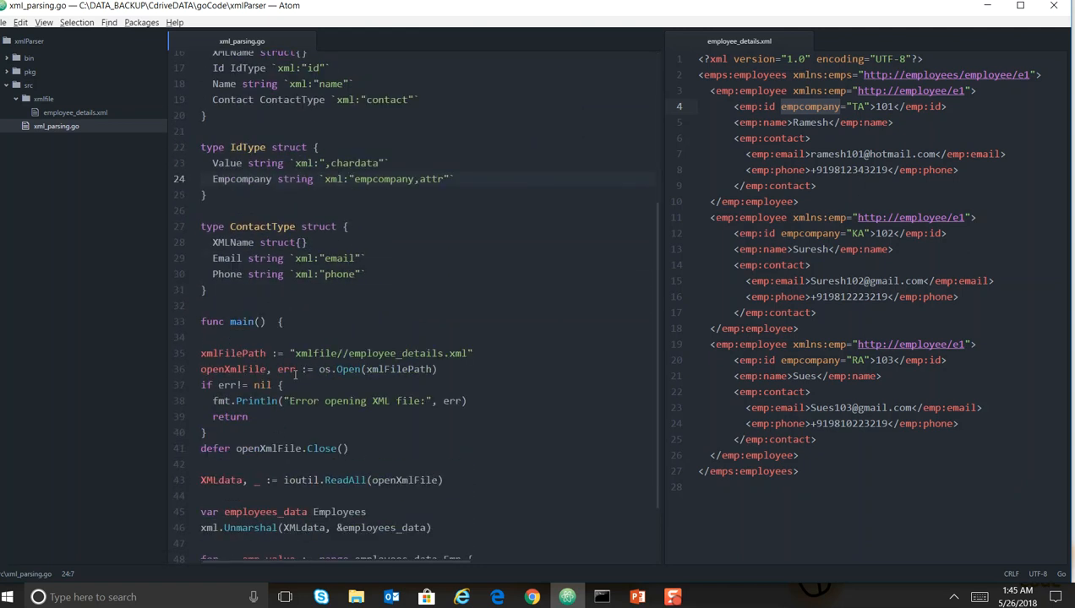
{"action": "scroll", "scroll_direction": "down", "scroll_amount": 3}
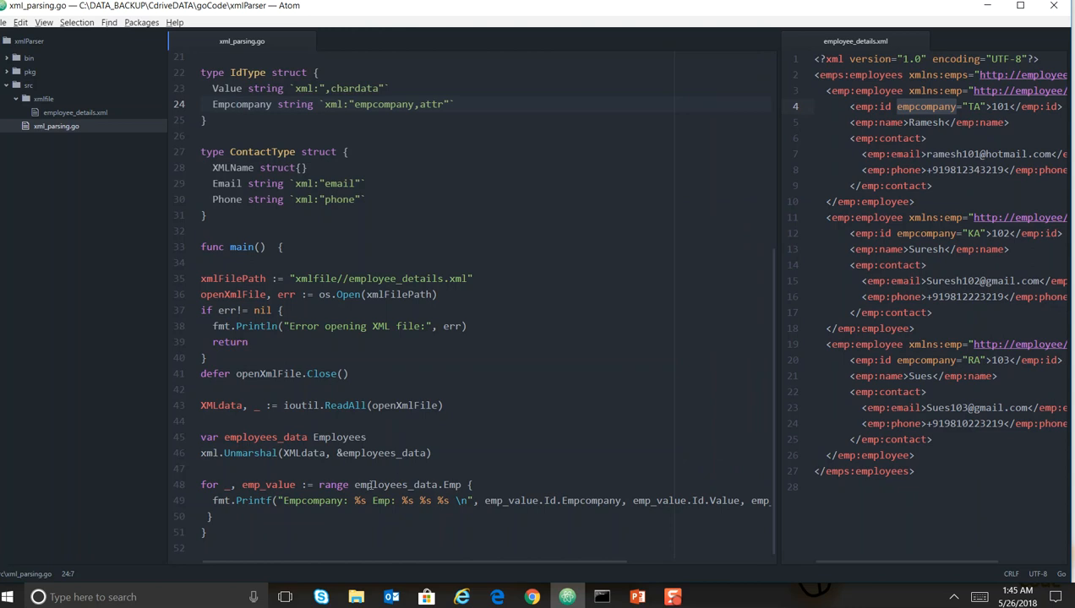
{"action": "left_click", "coordinate": [452, 485]}
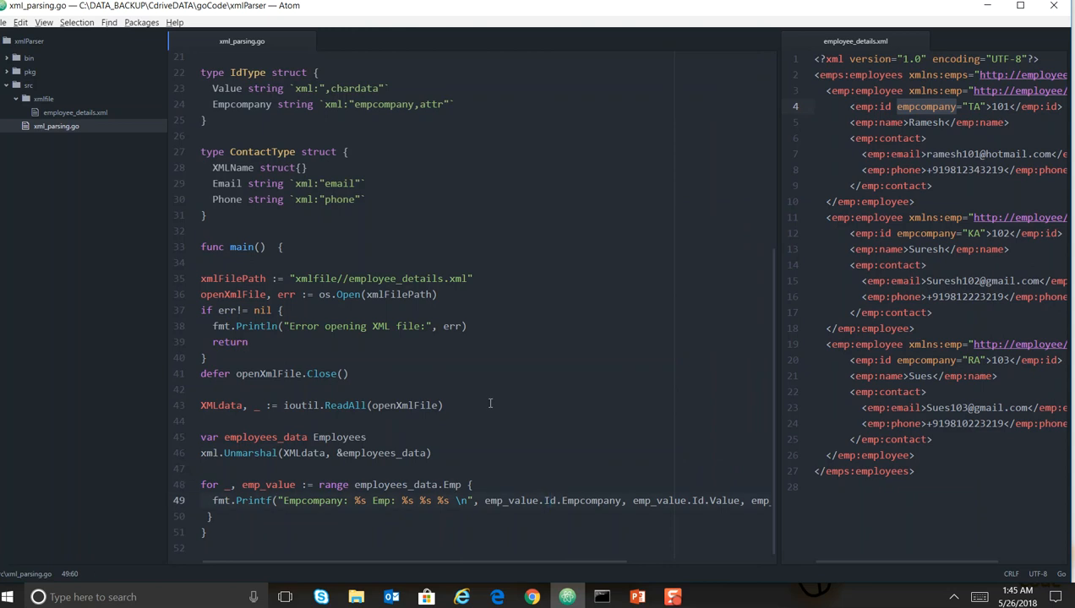
{"action": "scroll", "scroll_direction": "up", "scroll_amount": 3}
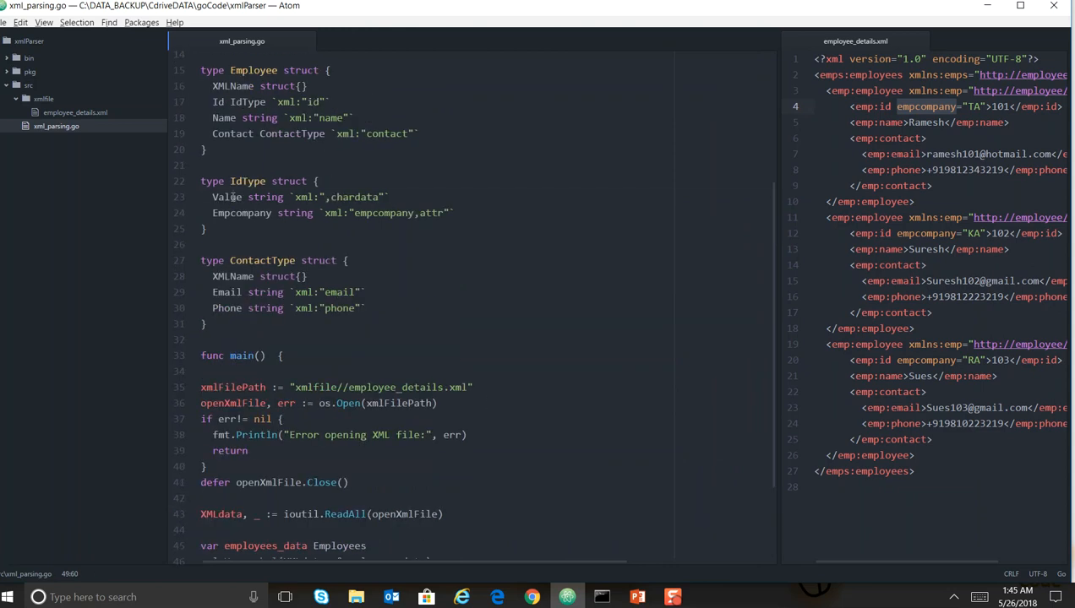
{"action": "scroll", "scroll_direction": "down", "scroll_amount": 3}
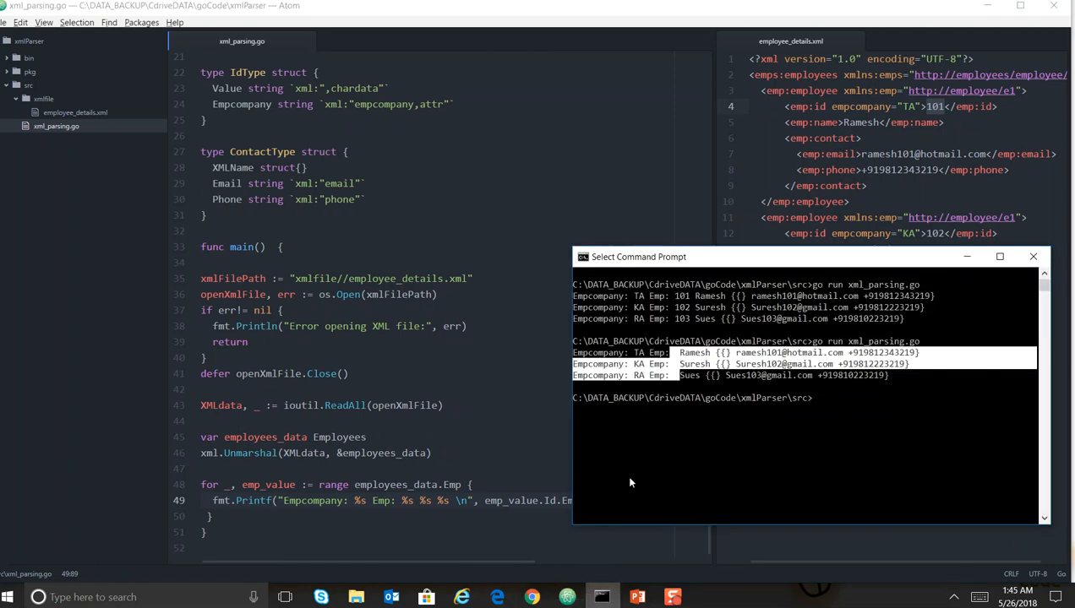
- Clear the Command Prompt with cls and rerun the Go XML parser
{"action": "type", "text": "cls"}
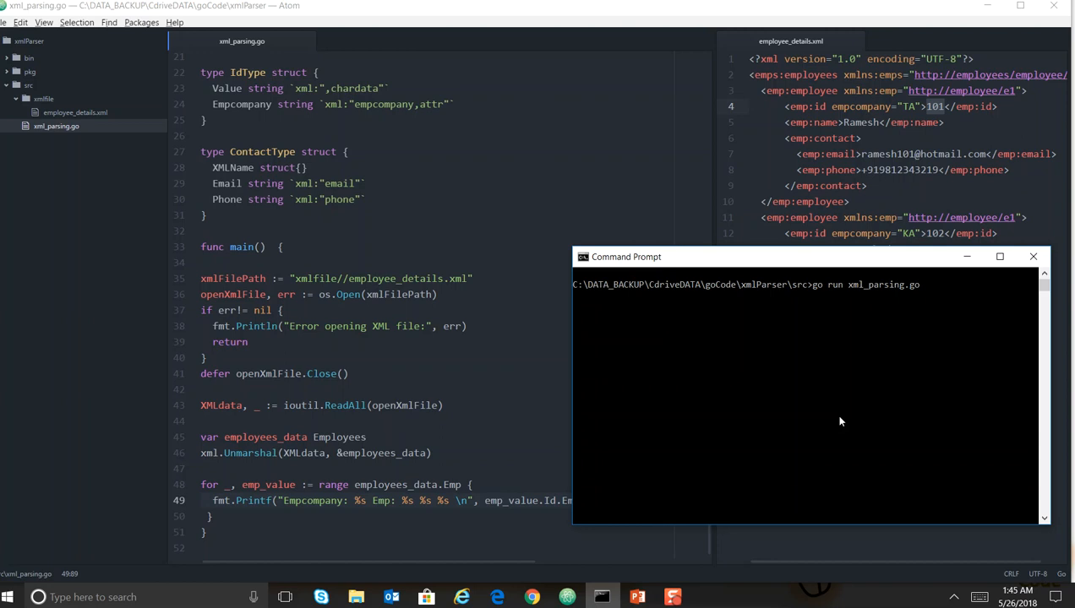
{"action": "key", "text": "Return"}
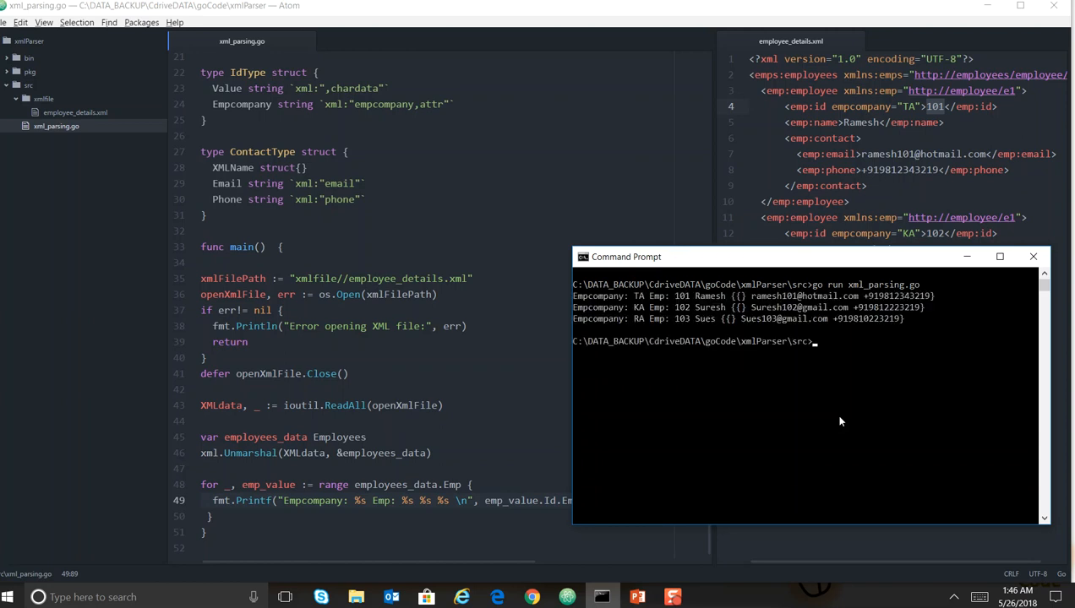
{"action": "mouse_move", "coordinate": [584, 307]}
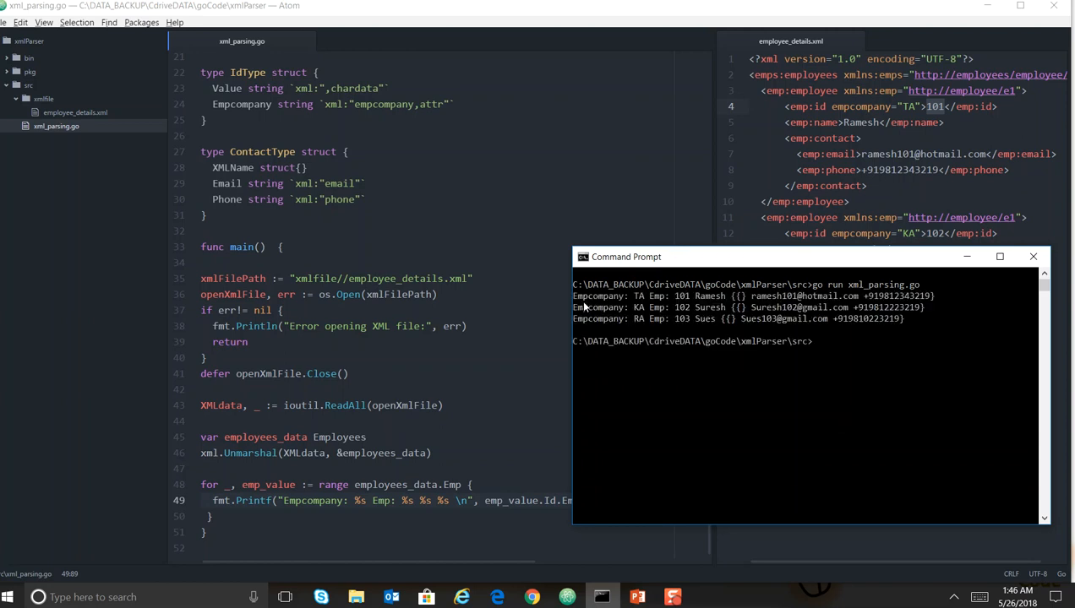
{"action": "mouse_move", "coordinate": [642, 302]}
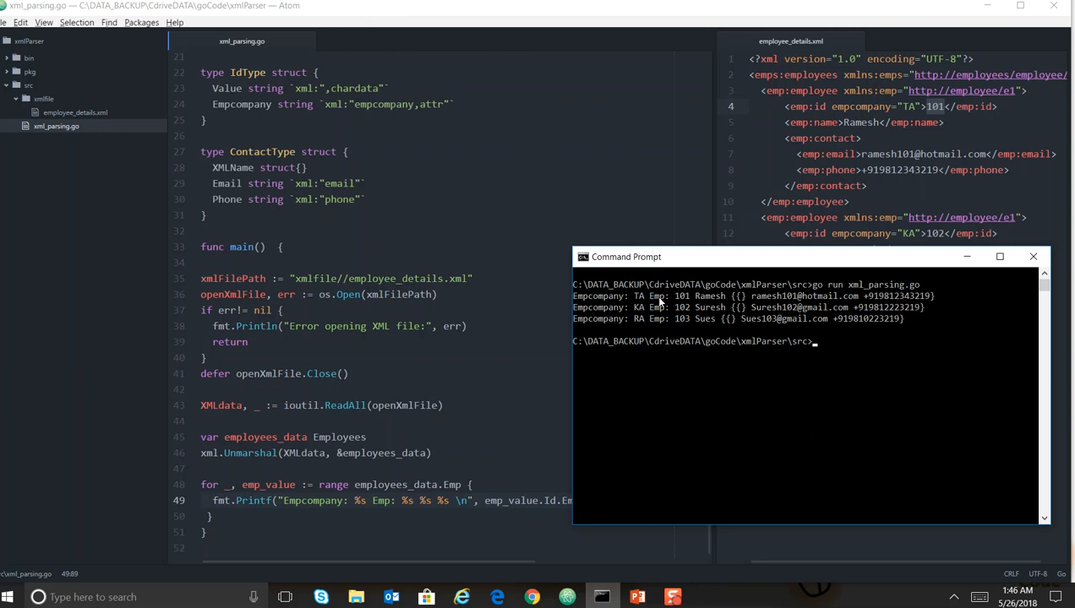
{"action": "mouse_move", "coordinate": [769, 313]}
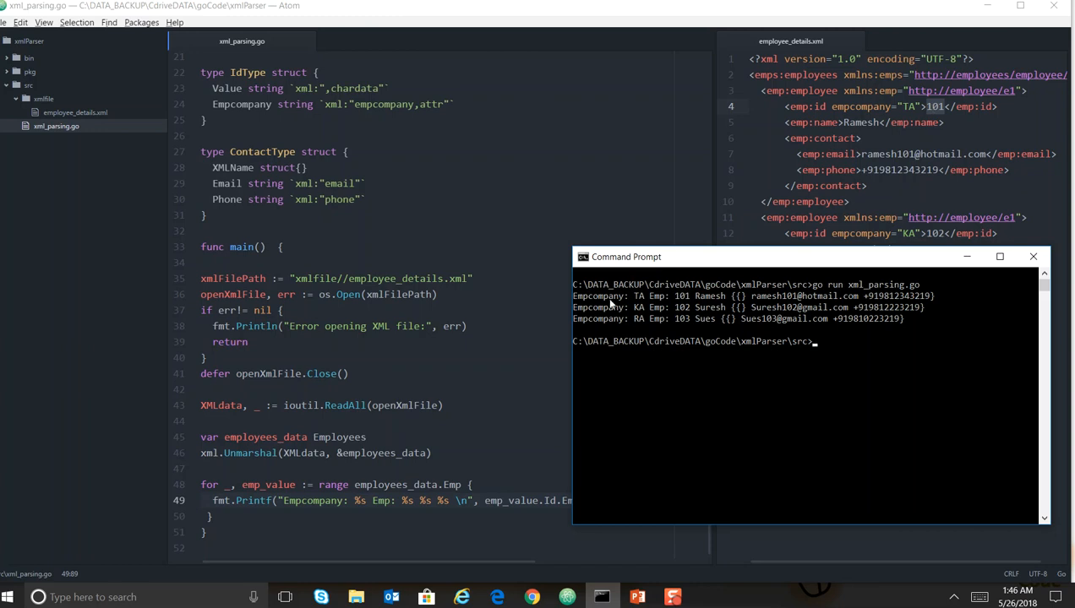
{"action": "mouse_move", "coordinate": [646, 327]}
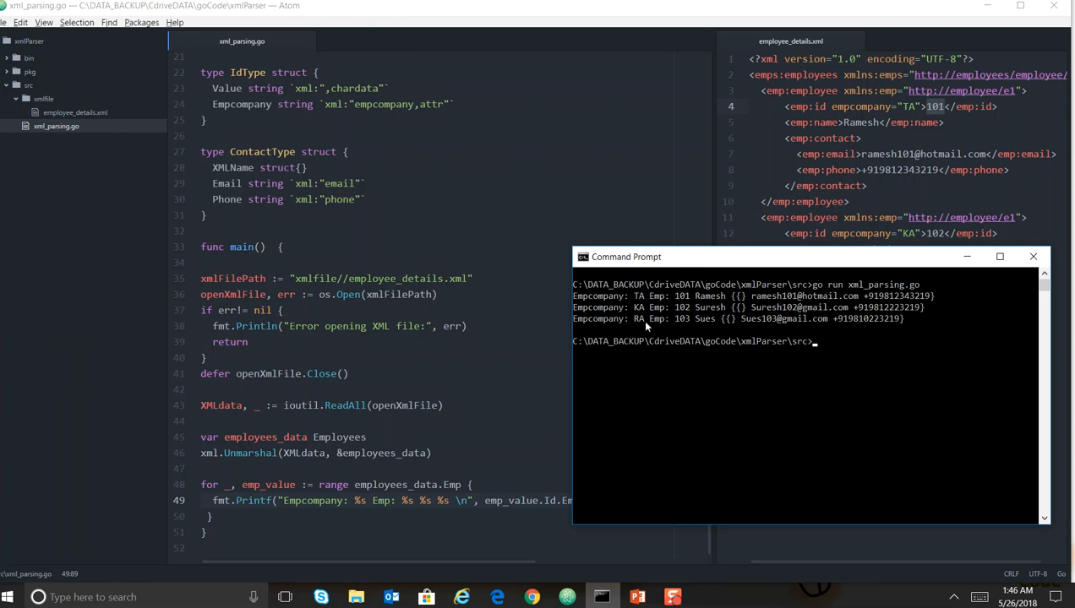
{"action": "mouse_move", "coordinate": [782, 315]}
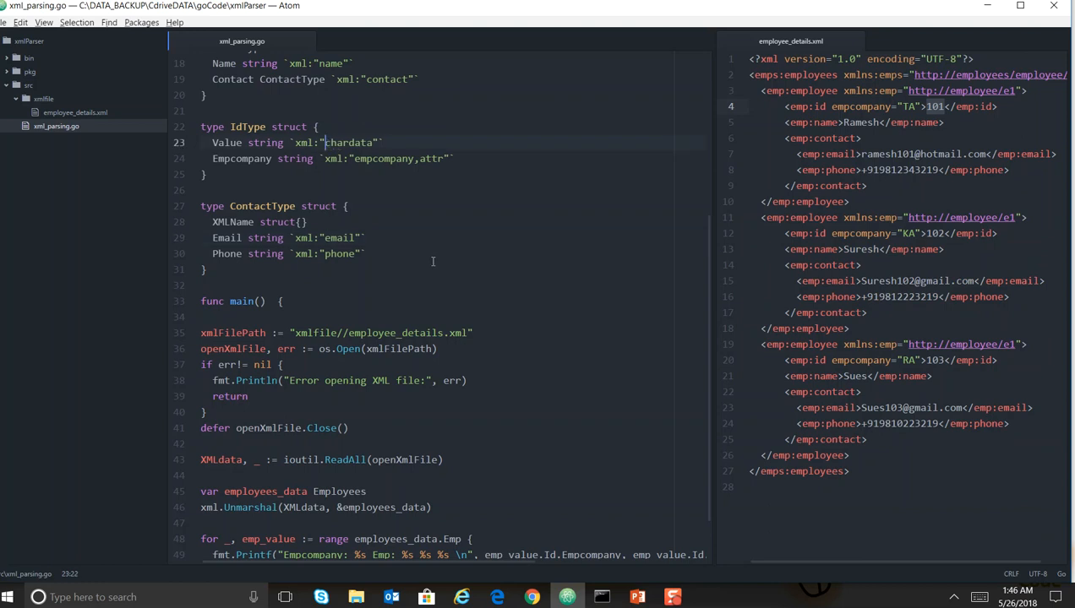
- Rerun the program in Command Prompt with the comma removed from the chardata tag
{"action": "left_click", "coordinate": [601, 598]}
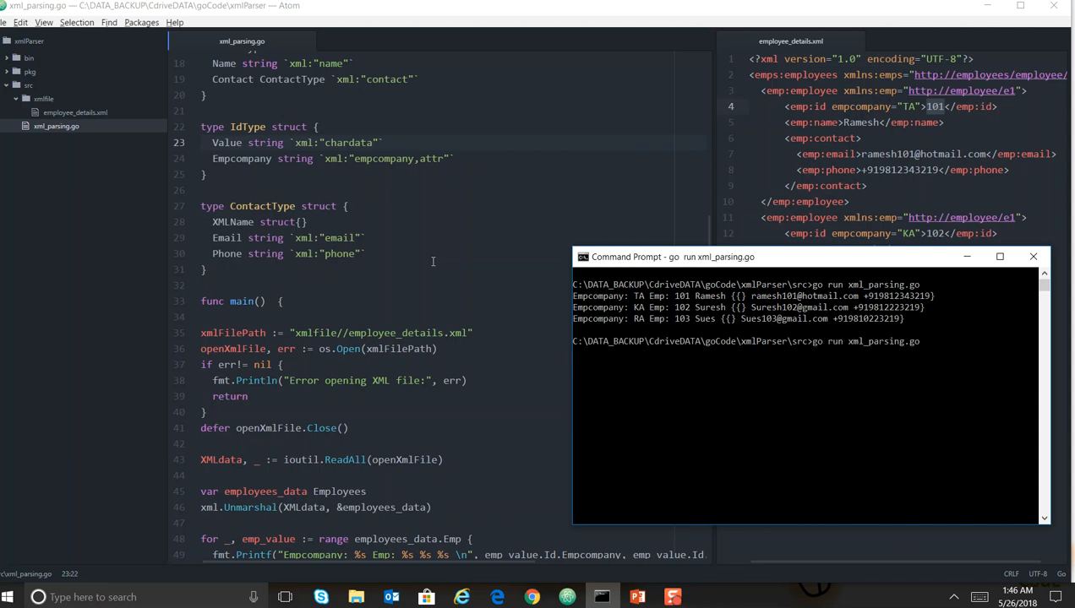
{"action": "key", "text": "Return"}
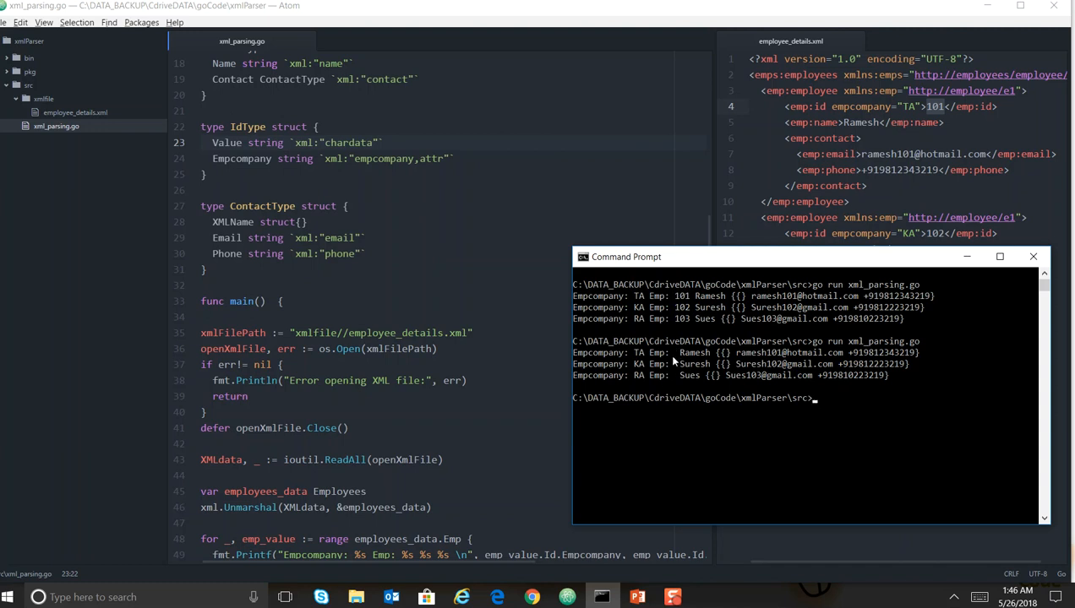
{"action": "mouse_move", "coordinate": [355, 181]}
{"action": "type", "text": ","}
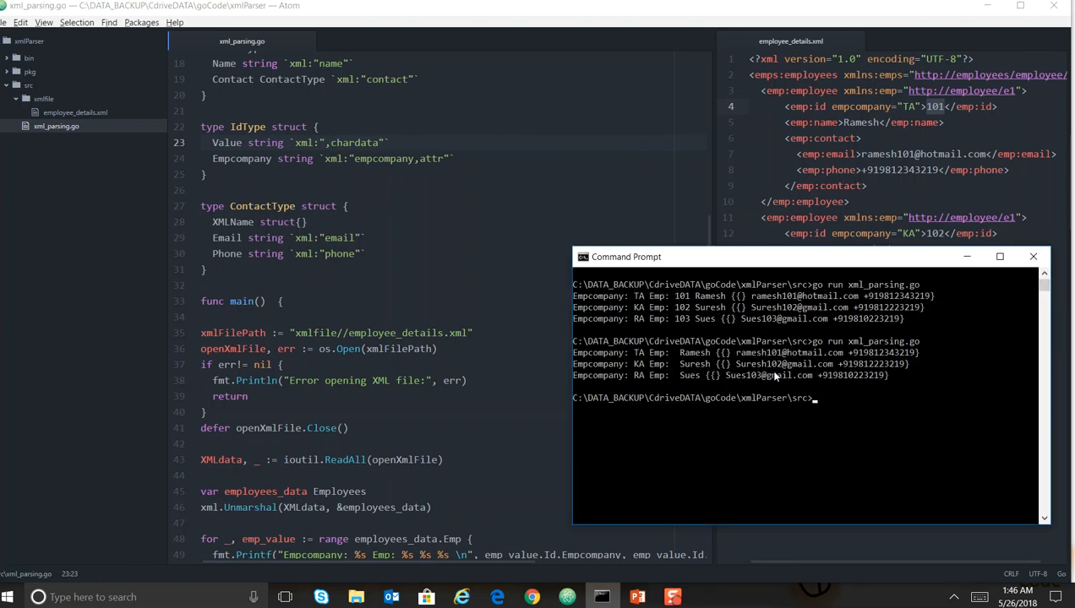
- Run go run xml_parsing.go again to see IDs 101–103 print
{"action": "type", "text": "go run xml_parsing.go"}
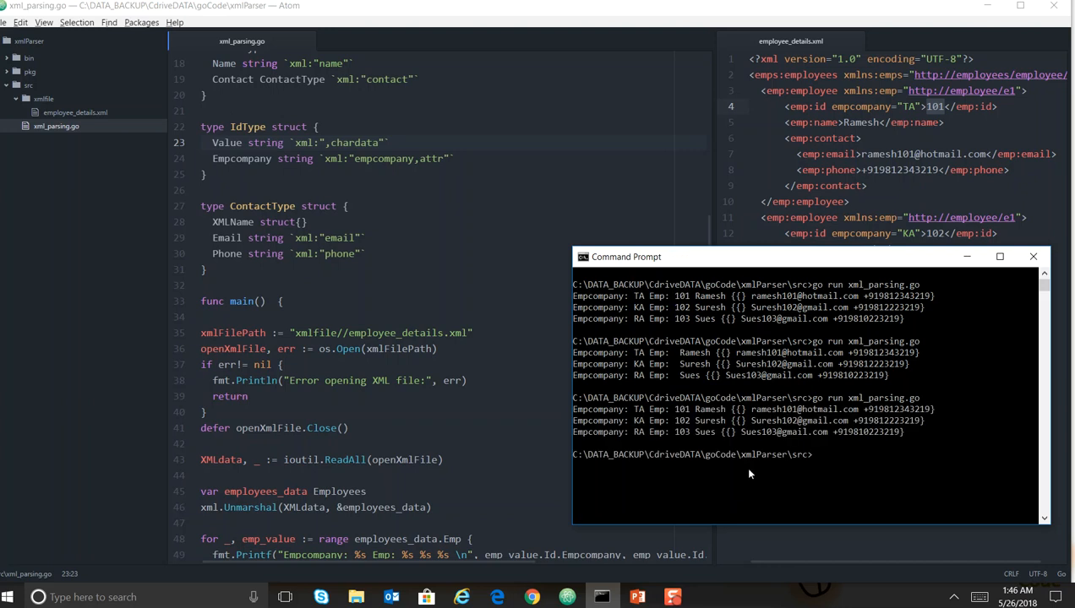
{"action": "mouse_move", "coordinate": [637, 598]}
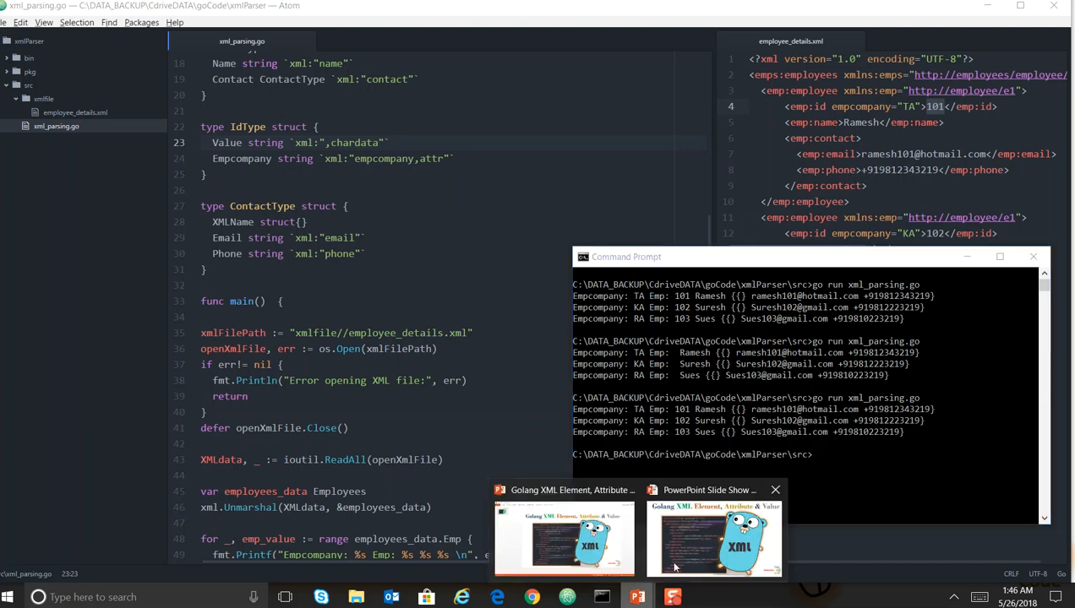